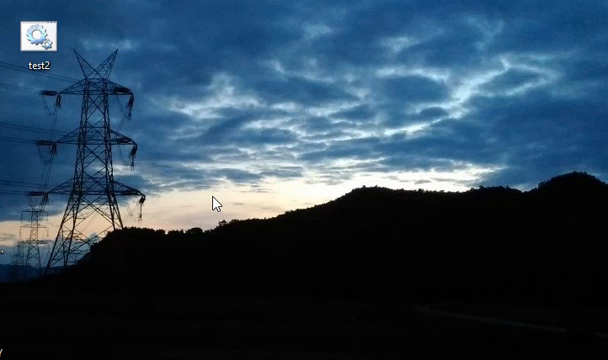
{"action": "mouse_move", "coordinate": [230, 117]}
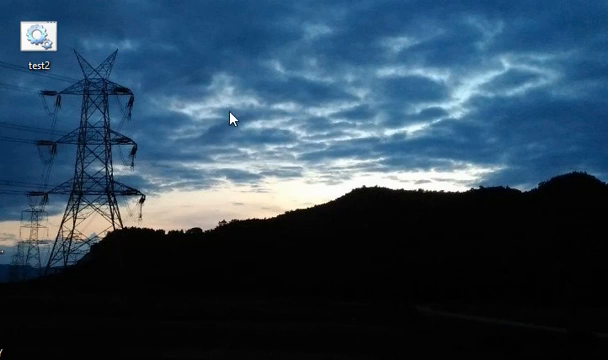
- Right-click the test2 batch file on the desktop and choose Edit to open it in Notepad
{"action": "right_click", "coordinate": [30, 30]}
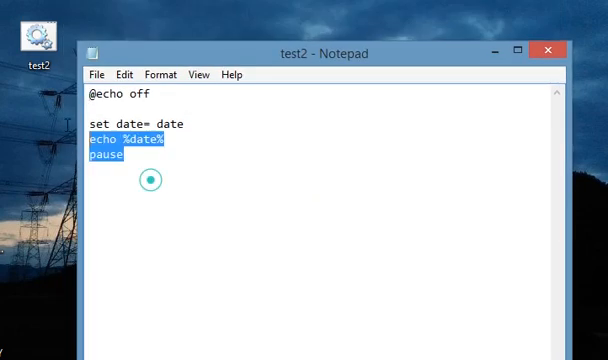
{"action": "key", "text": "Delete"}
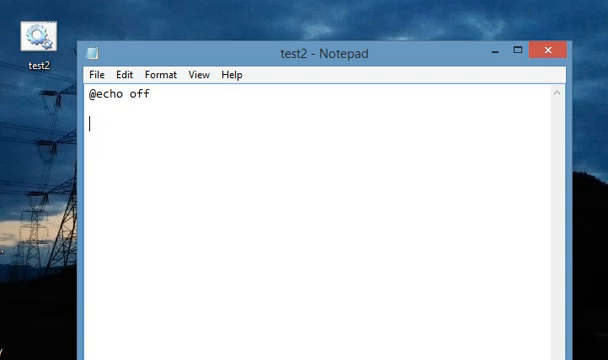
{"action": "type", "text": "pause"}
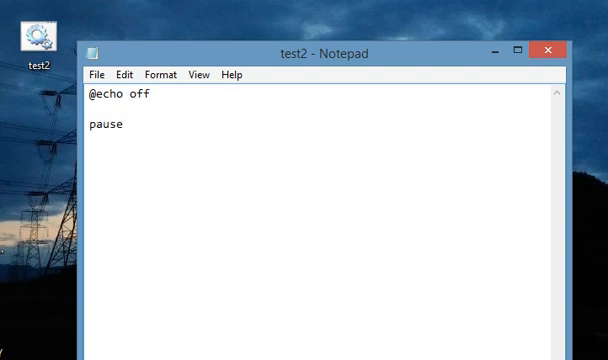
{"action": "double_click", "coordinate": [103, 125]}
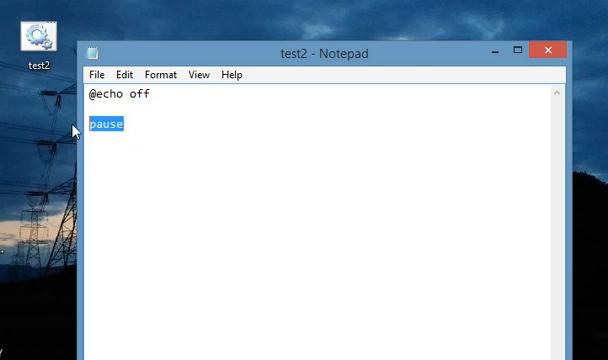
{"action": "mouse_move", "coordinate": [145, 131]}
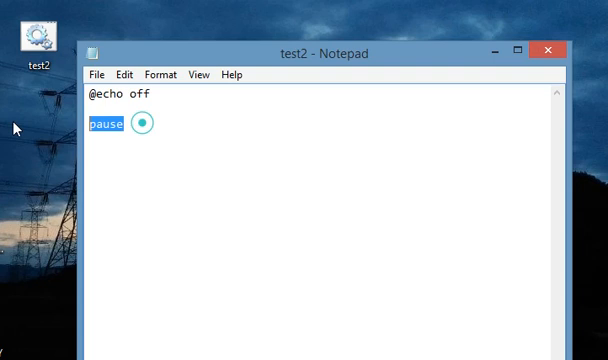
- Write the delay line 'ping localhost -n 5 > nul' and save the script
{"action": "type", "text": "ping localhost -n 1 > nul"}
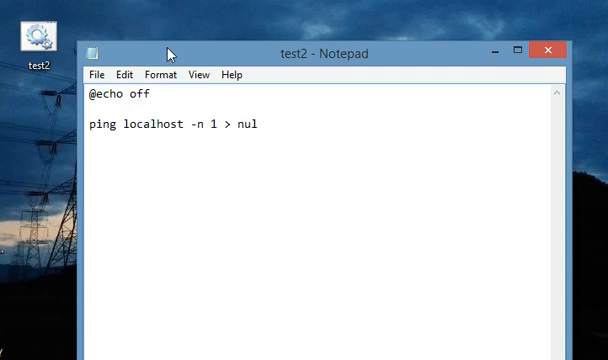
{"action": "double_click", "coordinate": [211, 125]}
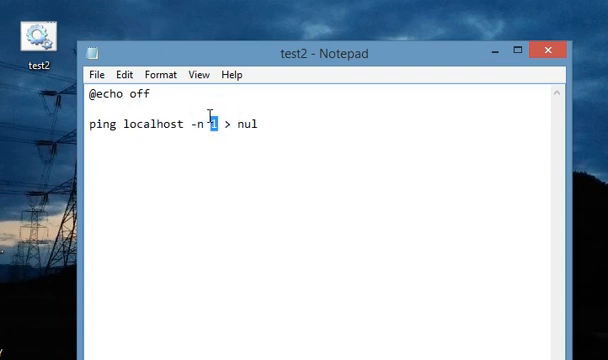
{"action": "type", "text": "5"}
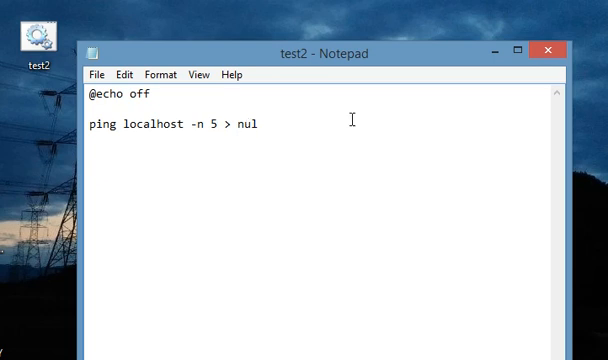
{"action": "double_click", "coordinate": [215, 125]}
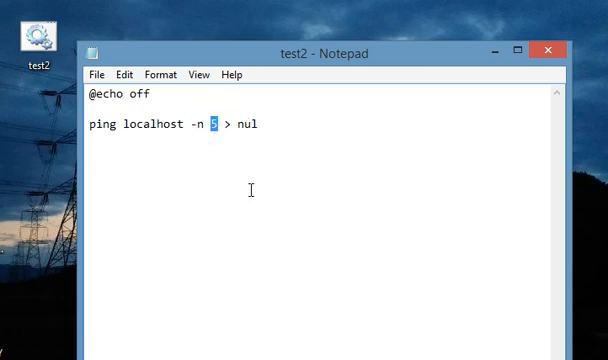
{"action": "left_click", "coordinate": [215, 125]}
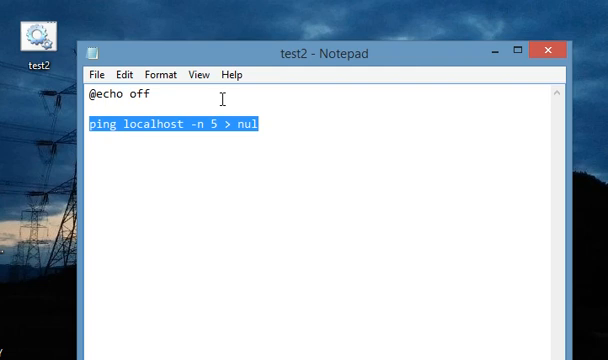
{"action": "mouse_move", "coordinate": [288, 124]}
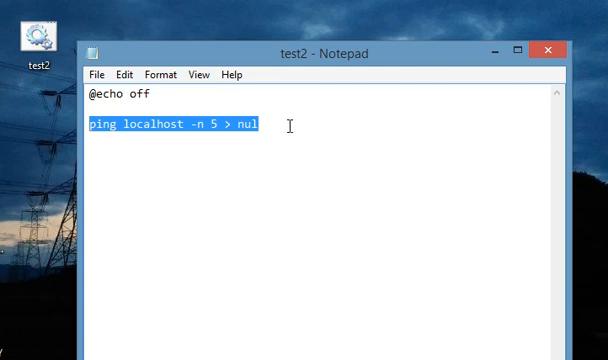
{"action": "left_click", "coordinate": [262, 126]}
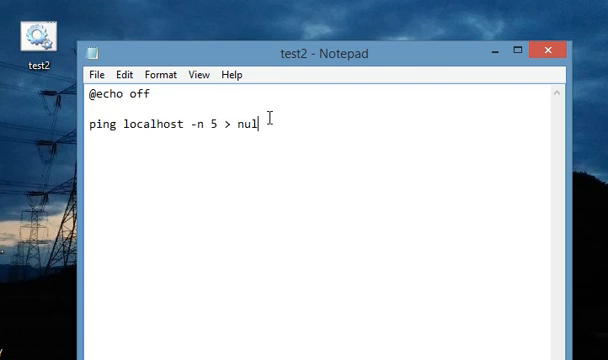
{"action": "key", "text": "ctrl+s"}
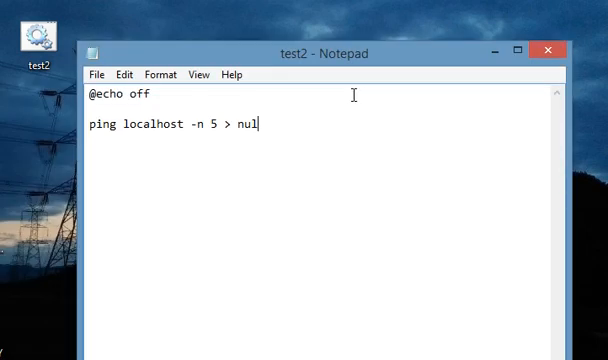
- Change the ping count from 5 to 10 and move to the start of the ping line
{"action": "double_click", "coordinate": [210, 125]}
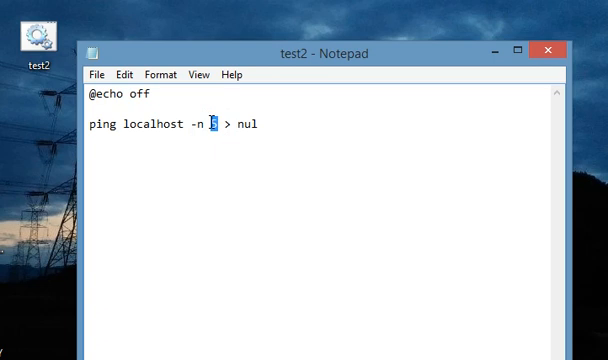
{"action": "type", "text": "10"}
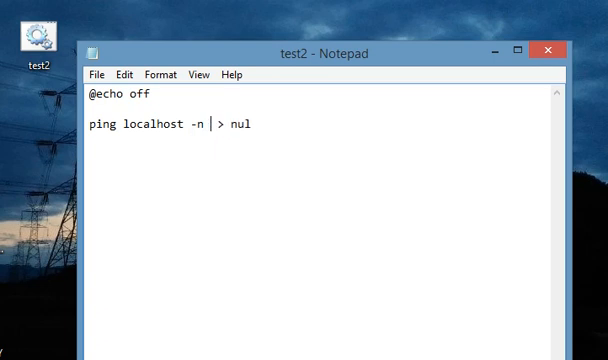
{"action": "type", "text": "10"}
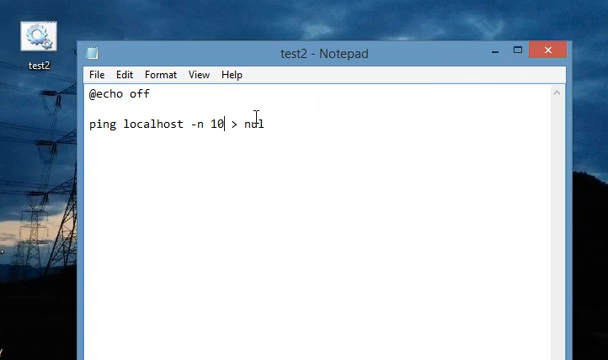
{"action": "triple_click", "coordinate": [175, 124]}
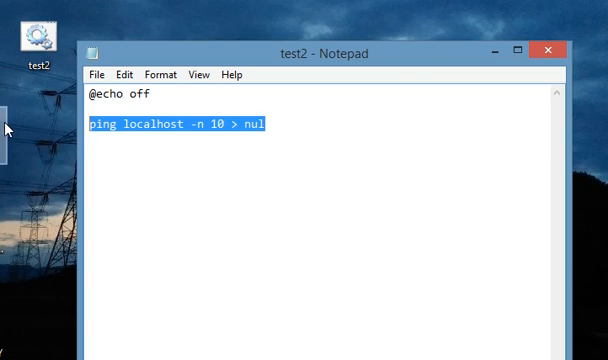
{"action": "left_click", "coordinate": [112, 101]}
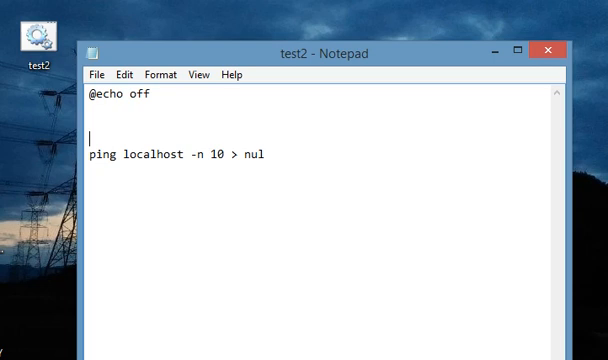
- Add the comment line '::this block is impotat' above the ping command
{"action": "type", "text": "::"}
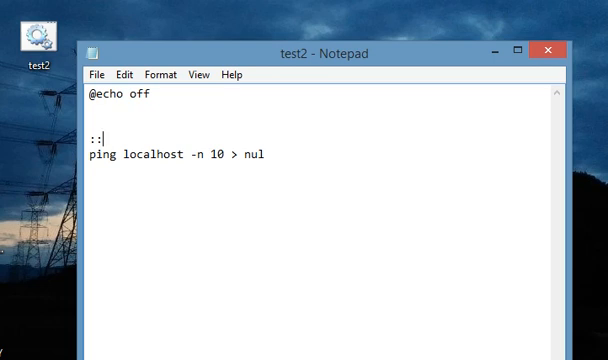
{"action": "type", "text": "this"}
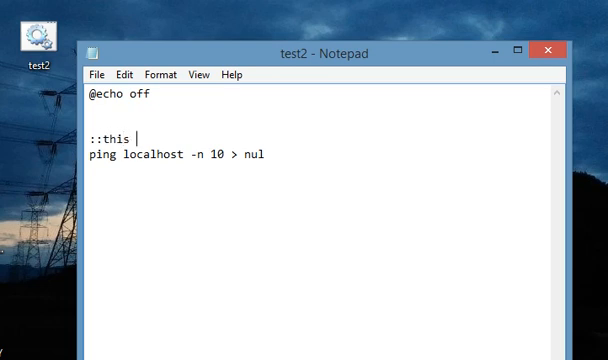
{"action": "type", "text": "block is impo"}
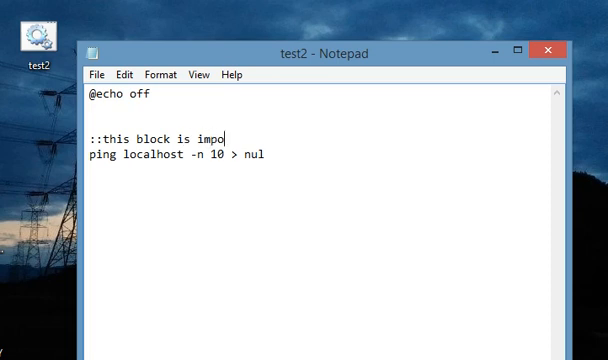
{"action": "type", "text": "tat"}
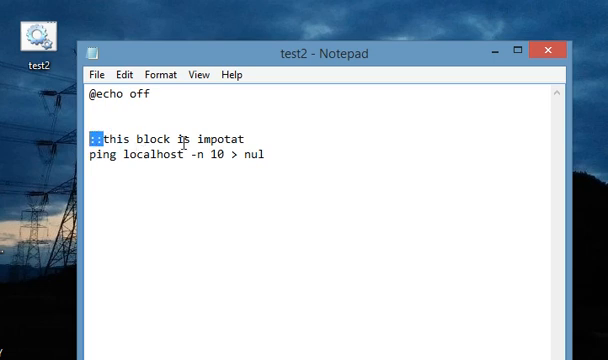
- Add a second comment line 'REM juhkhkjhh' above the ping command
{"action": "left_click_drag", "start_coordinate": [96, 139], "coordinate": [214, 139]}
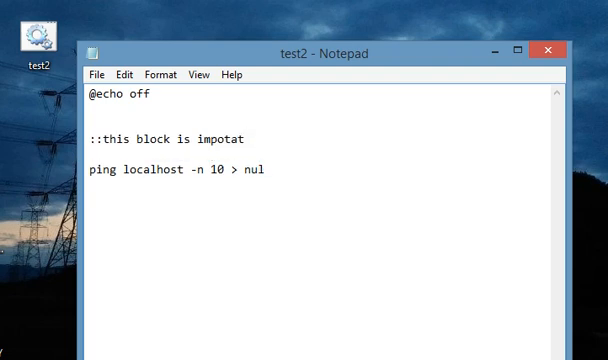
{"action": "type", "text": "REM"}
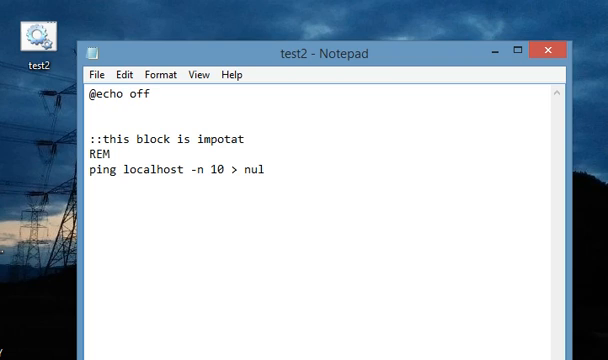
{"action": "type", "text": "juh"}
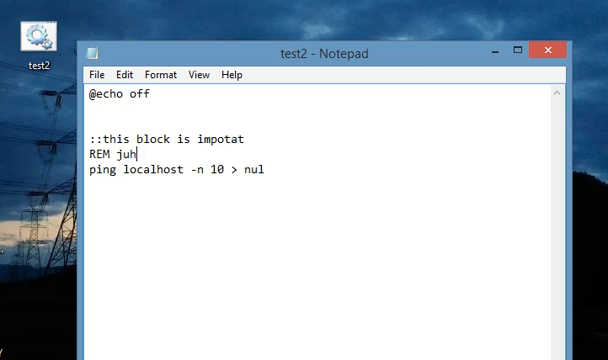
{"action": "type", "text": "khkjhh"}
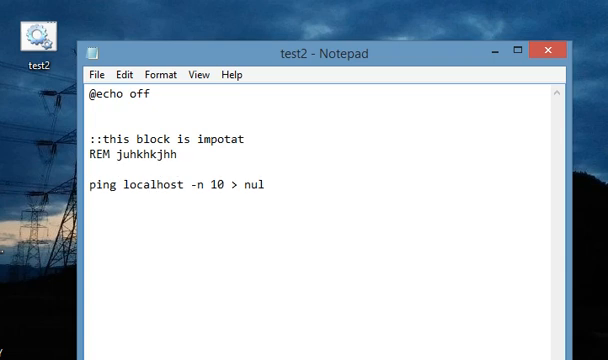
{"action": "left_click", "coordinate": [99, 74]}
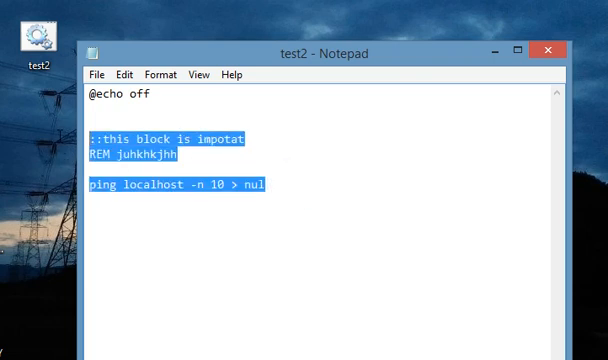
- Replace the comment and ping lines with 'echo %DATE%' followed by 'pause'
{"action": "key", "text": "Delete"}
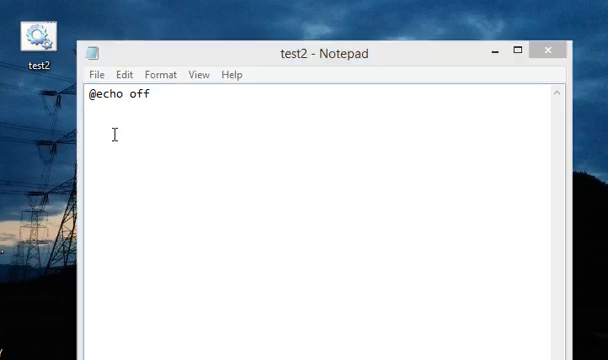
{"action": "type", "text": "echo %DATE%"}
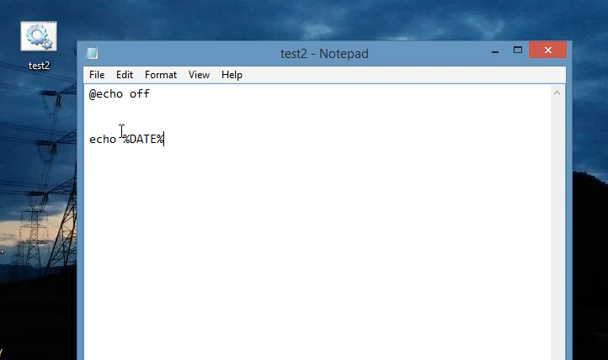
{"action": "type", "text": "p"}
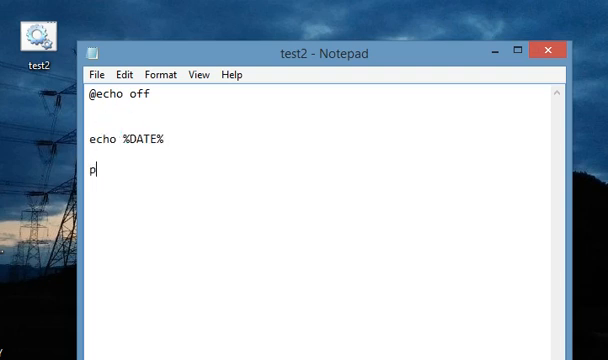
{"action": "type", "text": "a"}
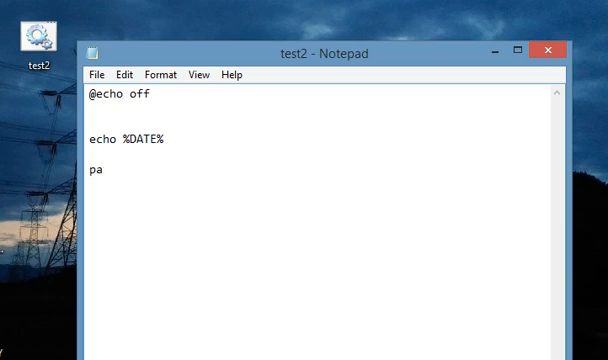
{"action": "type", "text": "use"}
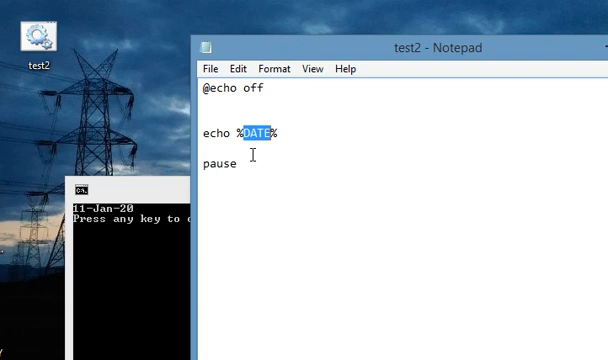
- Change the echo line from %DATE% to 'echo %PATH%'
{"action": "type", "text": "PATH"}
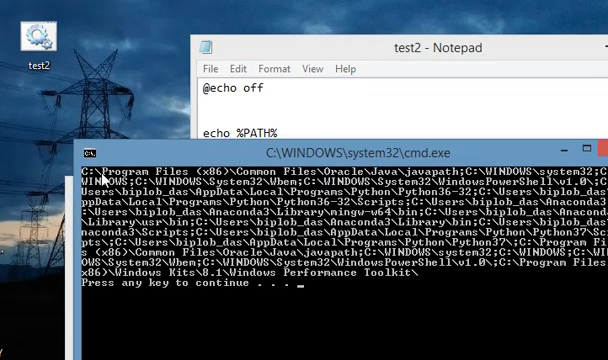
{"action": "mouse_move", "coordinate": [108, 178]}
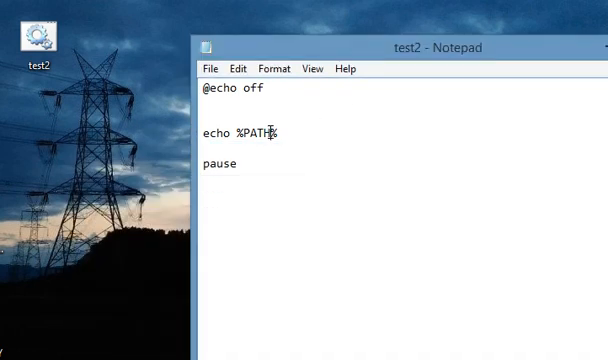
{"action": "double_click", "coordinate": [259, 133]}
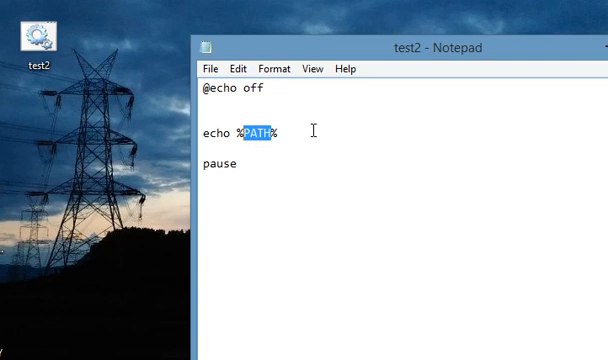
{"action": "mouse_move", "coordinate": [337, 106]}
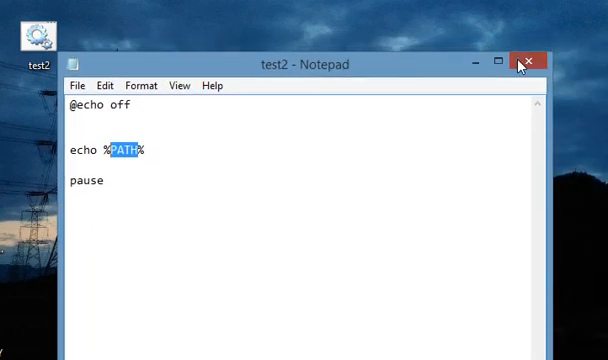
- Close the Notepad window with its title-bar X to return to the desktop
{"action": "left_click", "coordinate": [532, 58]}
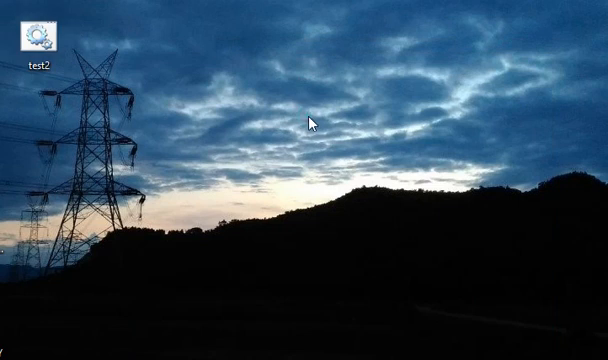
{"action": "mouse_move", "coordinate": [161, 143]}
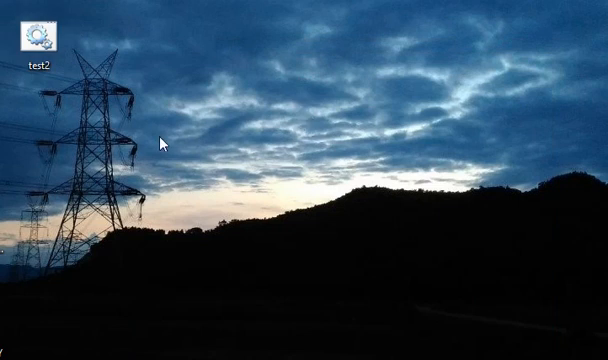
{"action": "mouse_move", "coordinate": [178, 135]}
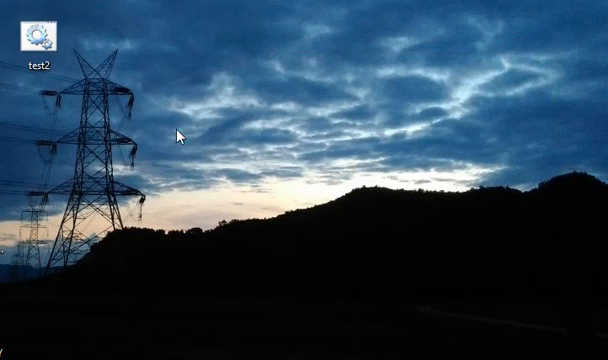